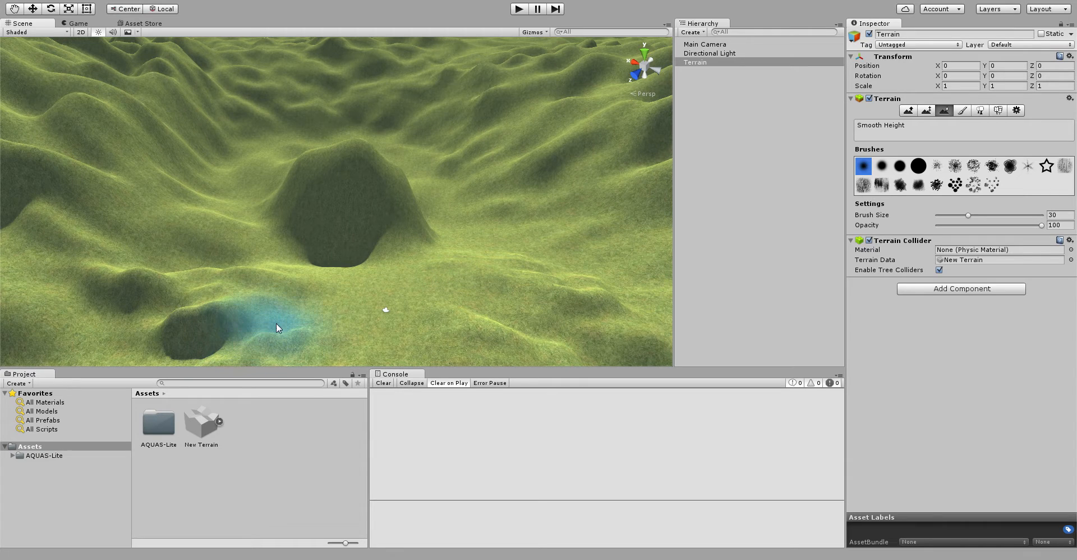
Reveal the AQUAS-Lite folder's Demo, Materials and Prefabs subfolders in the Project window
drag(278, 328, 178, 335)
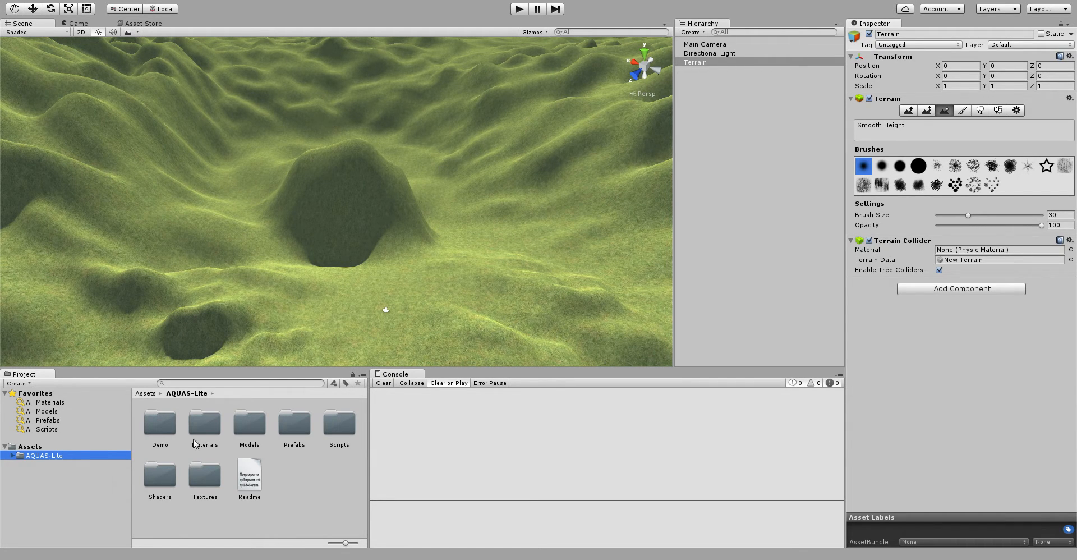
mouse_move(293, 423)
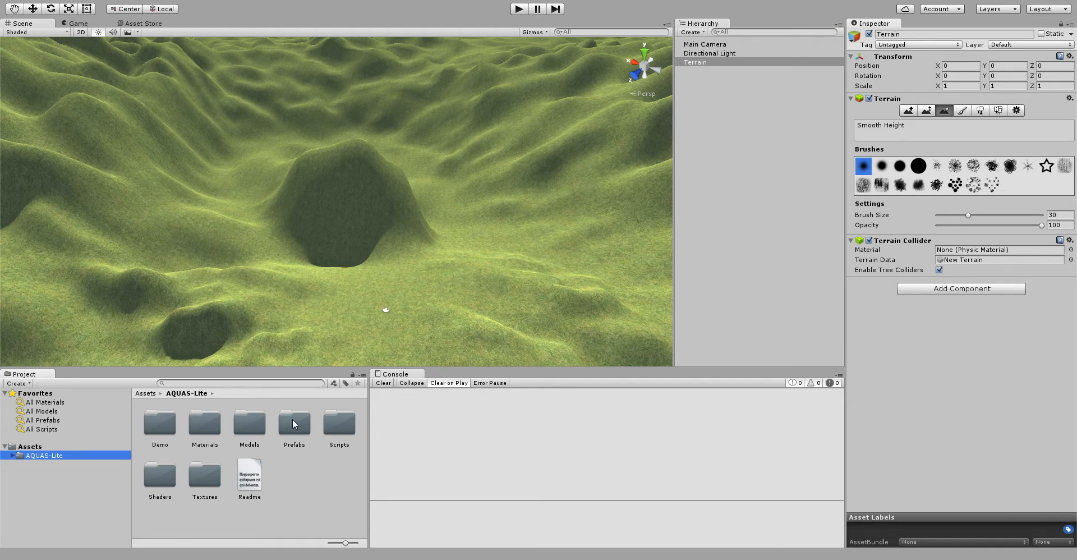
Place the WaterPlane prefab from Prefabs and set its position (value 25) to fill the basin
double_click(293, 422)
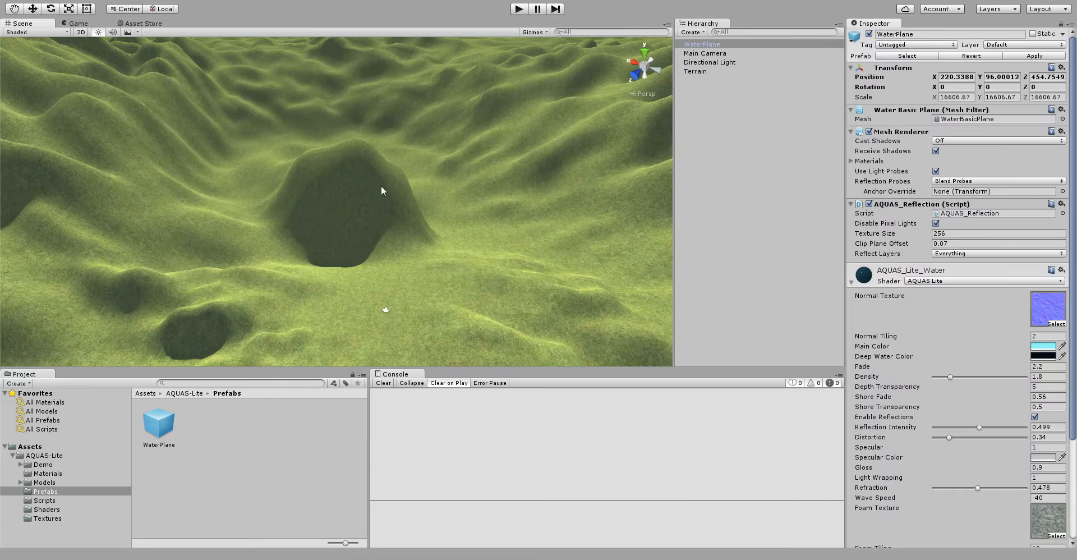
click(957, 76)
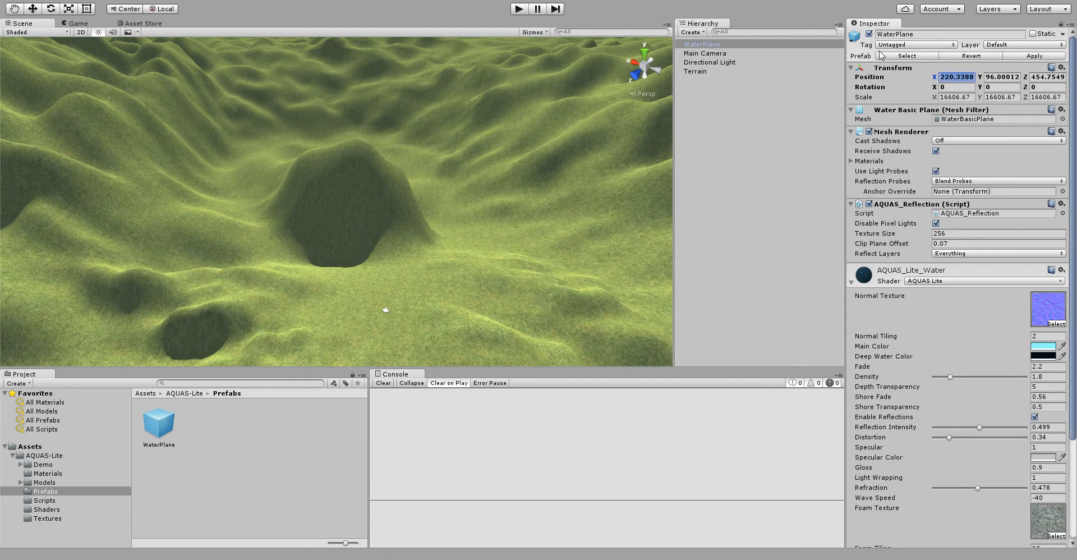
click(1002, 76)
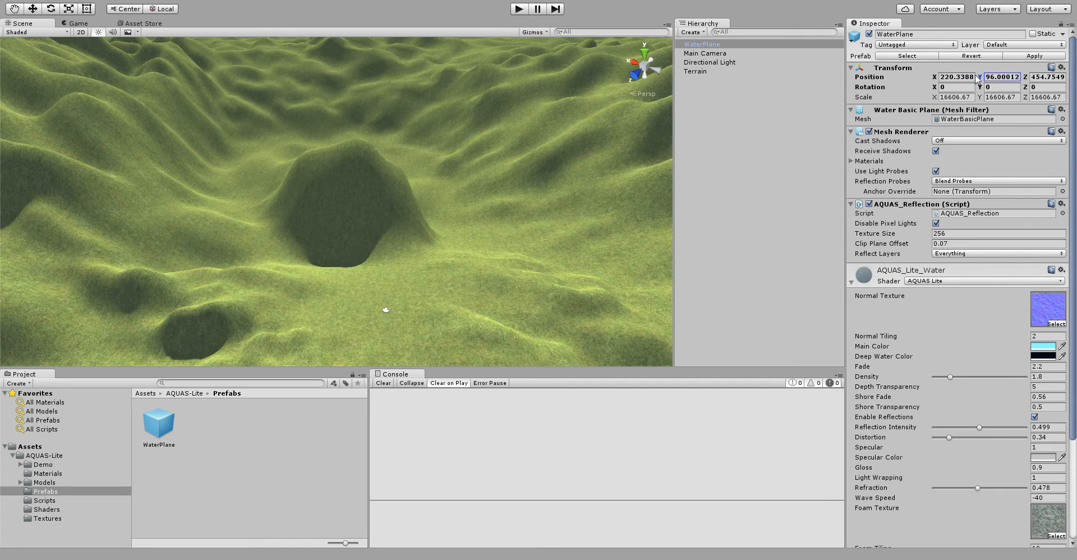
text(25)
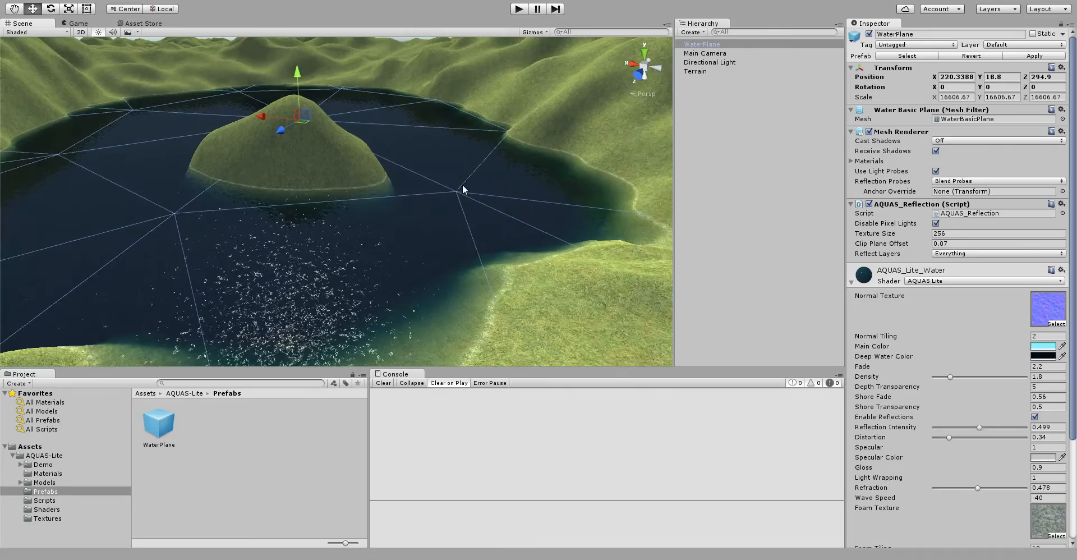
Lower the water plane with the Y gizmo so its height reads 16.5
drag(464, 190, 318, 126)
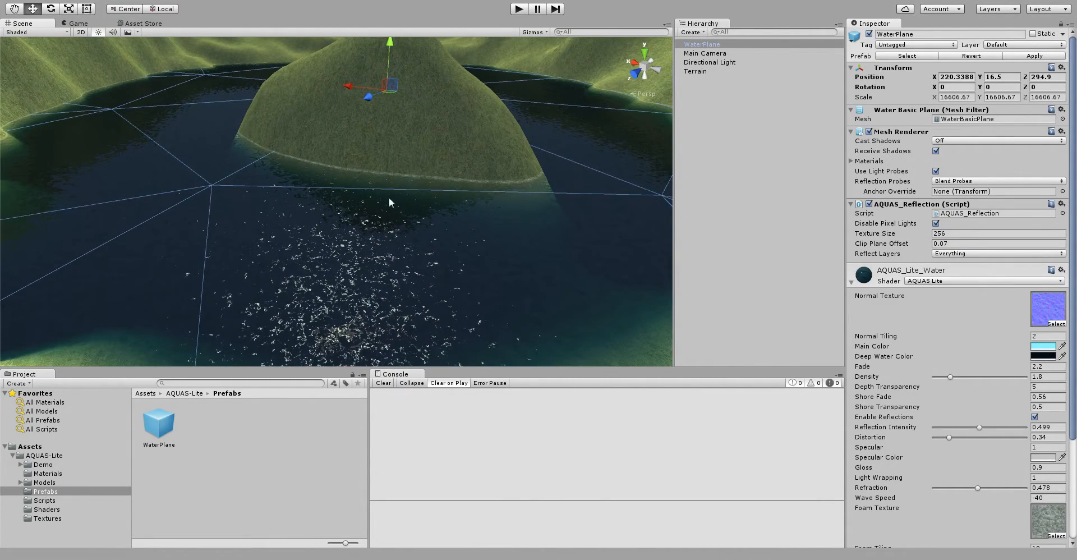
mouse_move(301, 256)
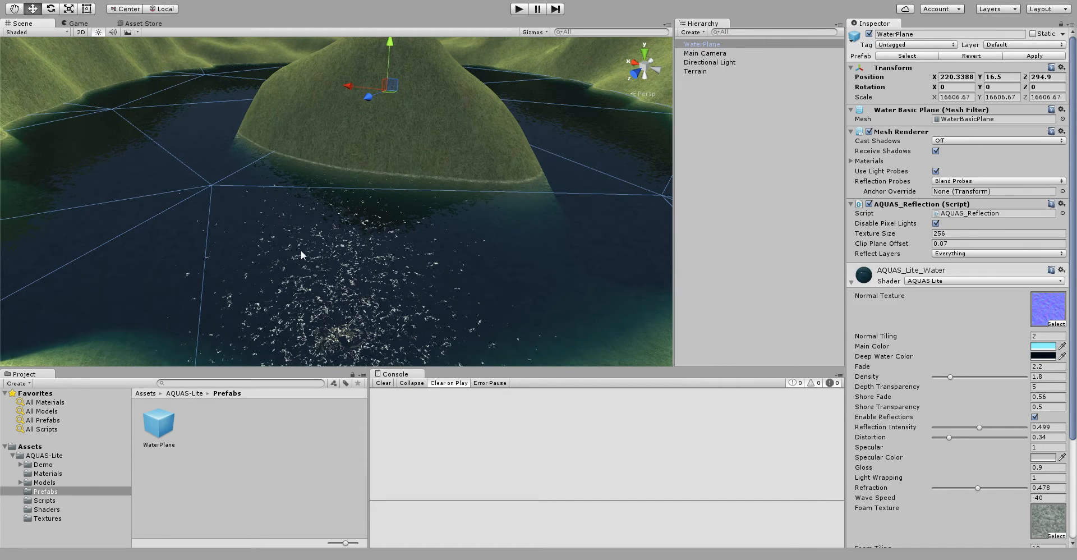
mouse_move(840, 314)
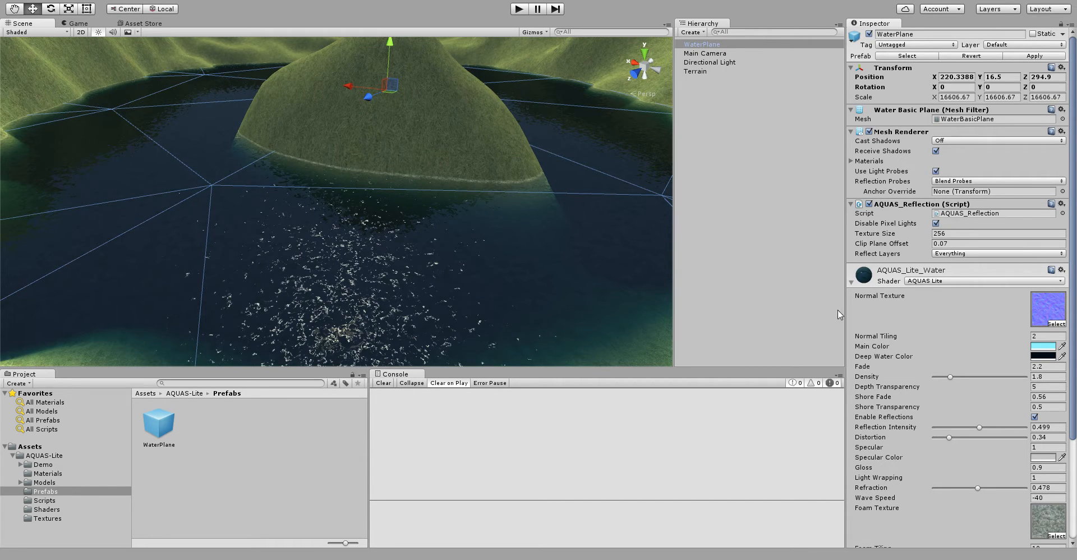
mouse_move(963, 326)
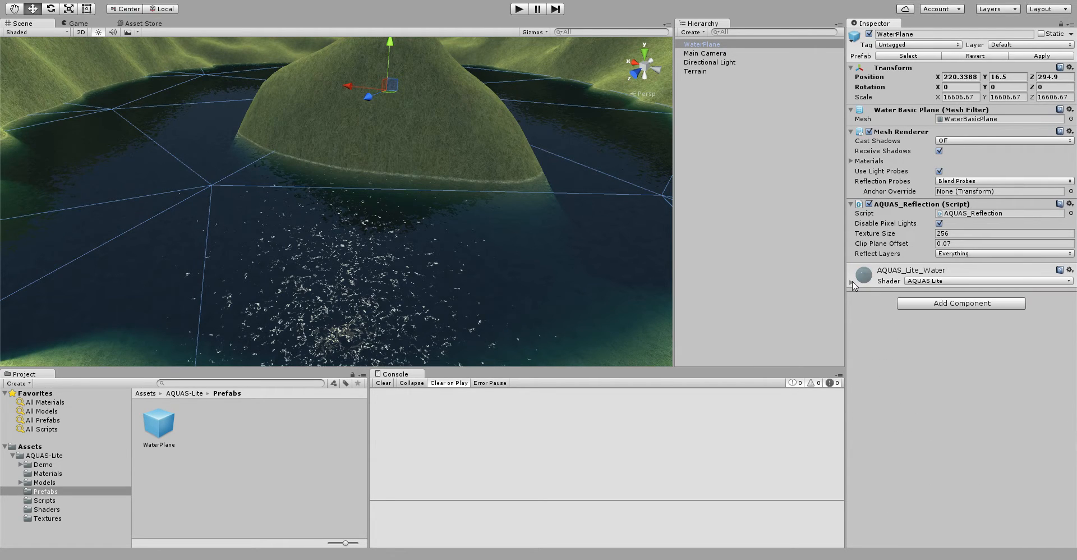
mouse_move(922, 289)
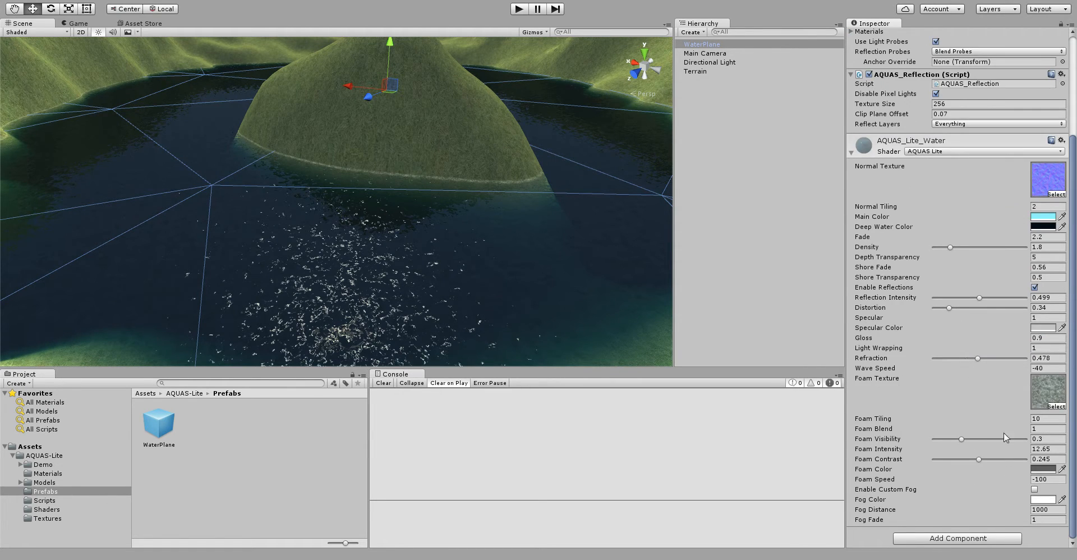
mouse_move(946, 349)
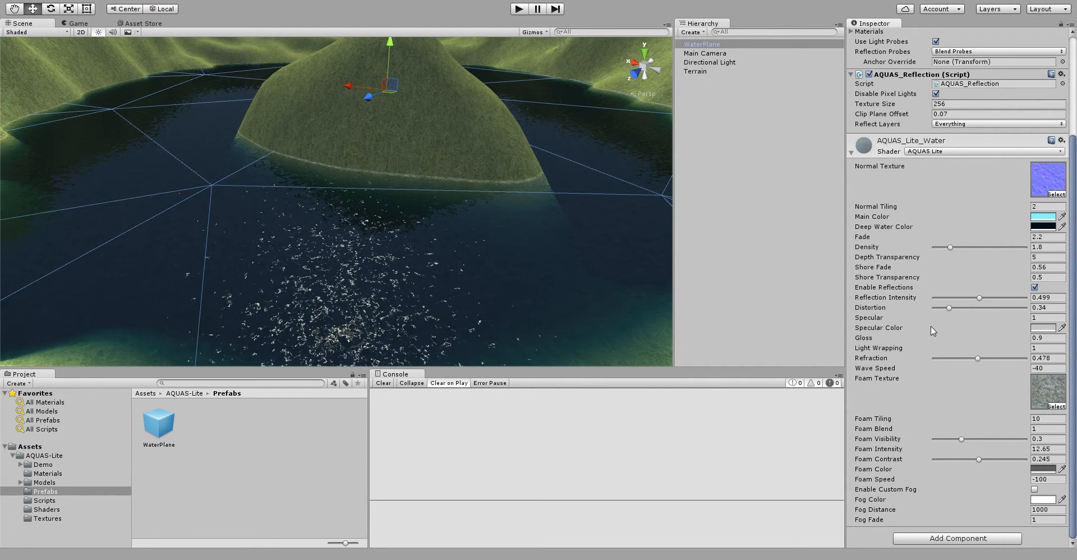
mouse_move(517, 276)
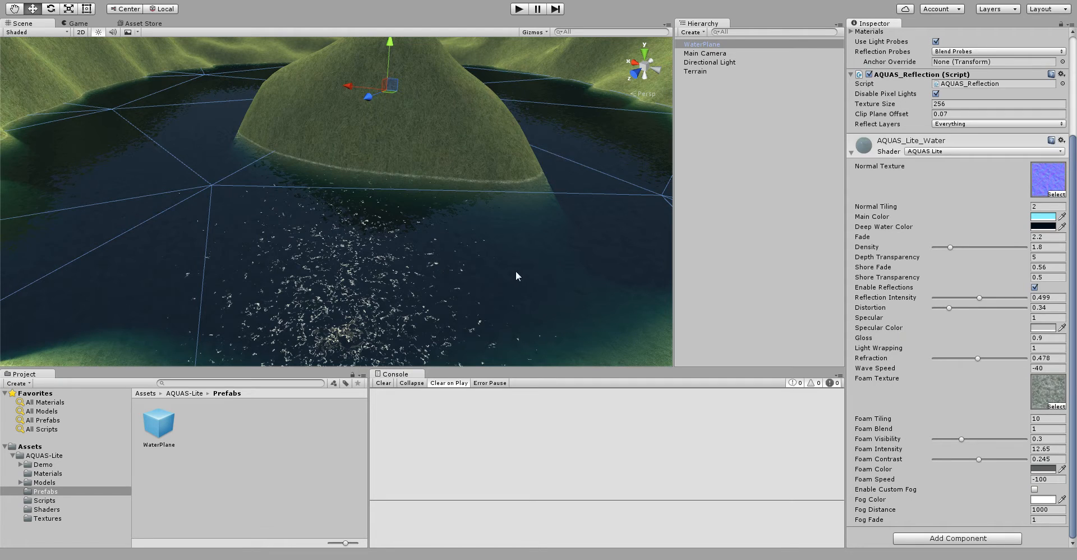
mouse_move(454, 287)
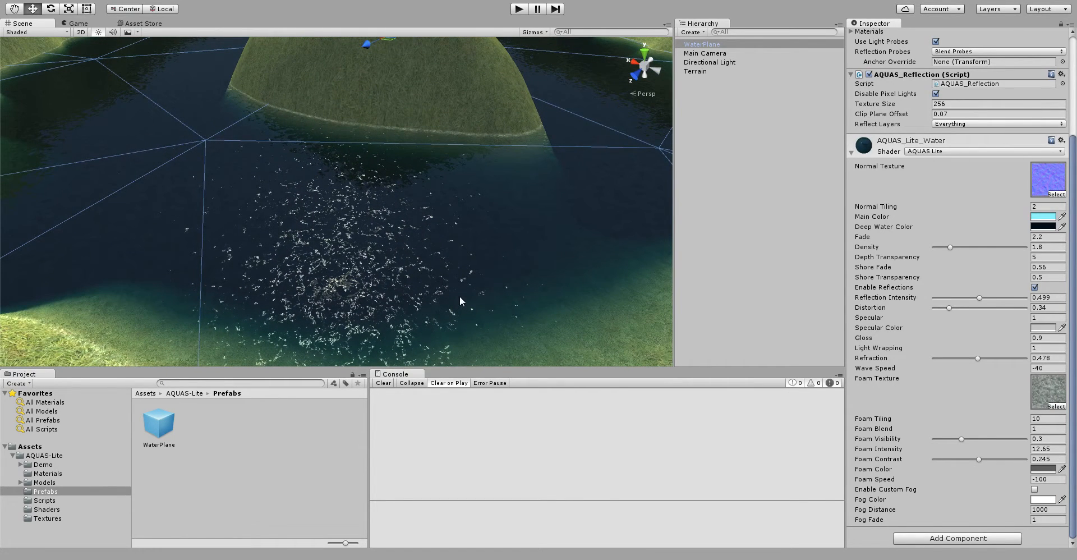
mouse_move(374, 229)
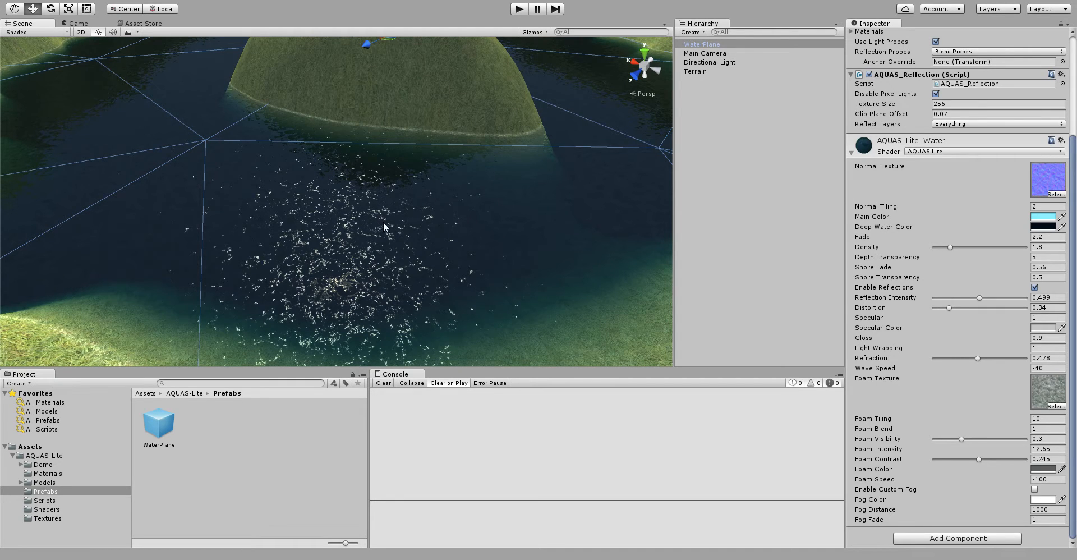
mouse_move(165, 90)
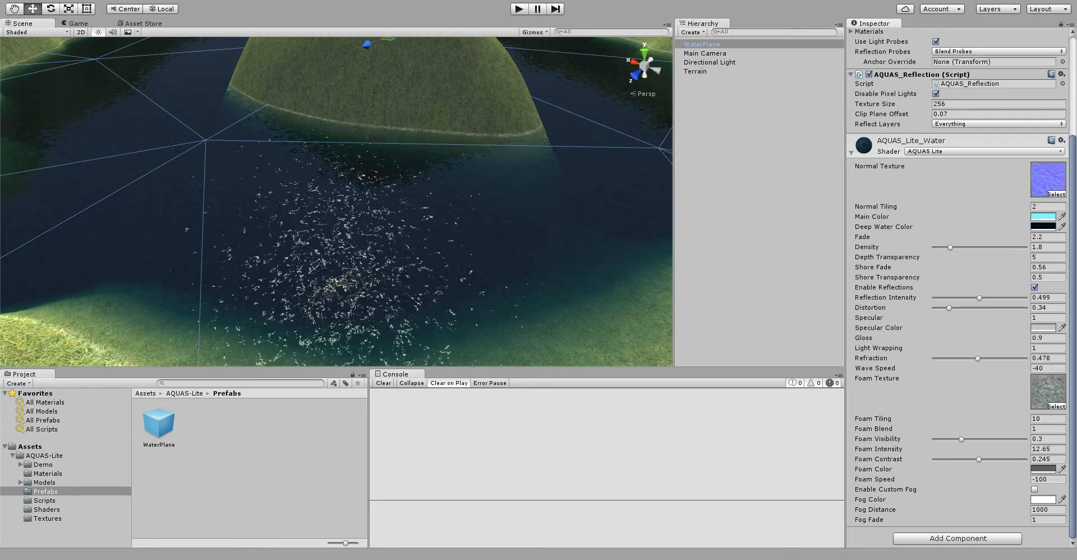
Select the Terrain, frame the lake shore and activate the Paint Texture tool
click(694, 72)
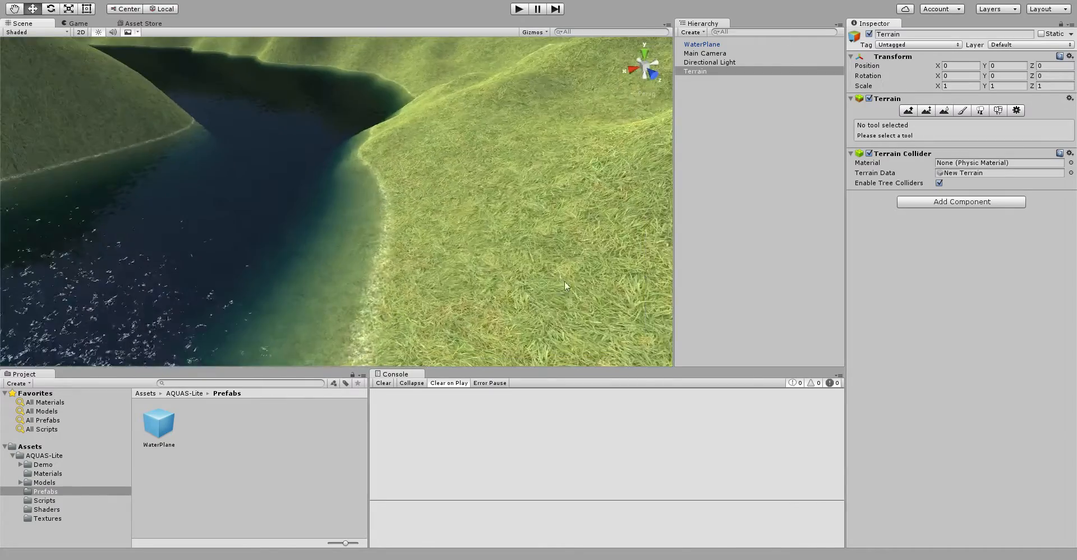
drag(567, 286, 376, 259)
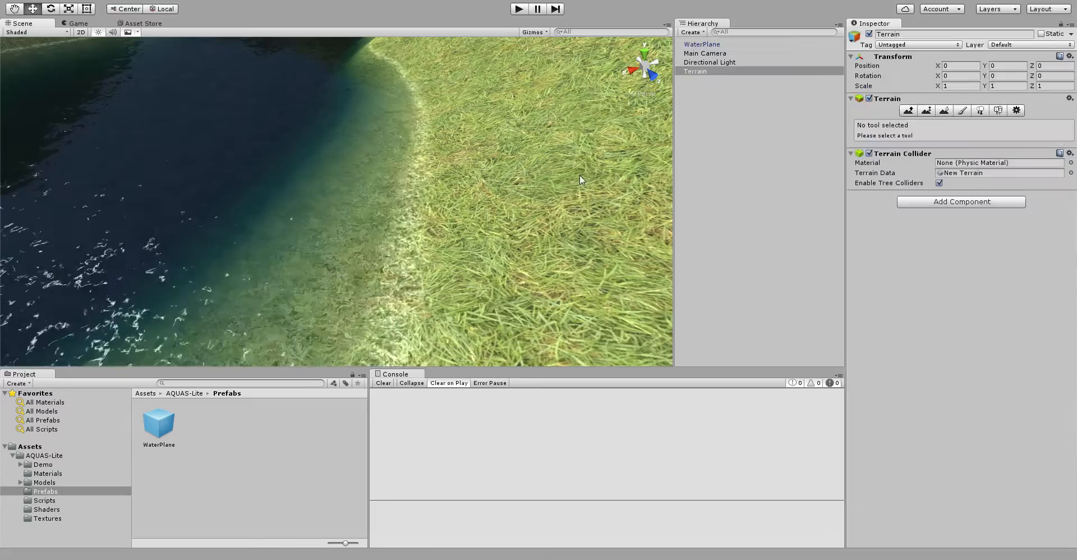
click(963, 110)
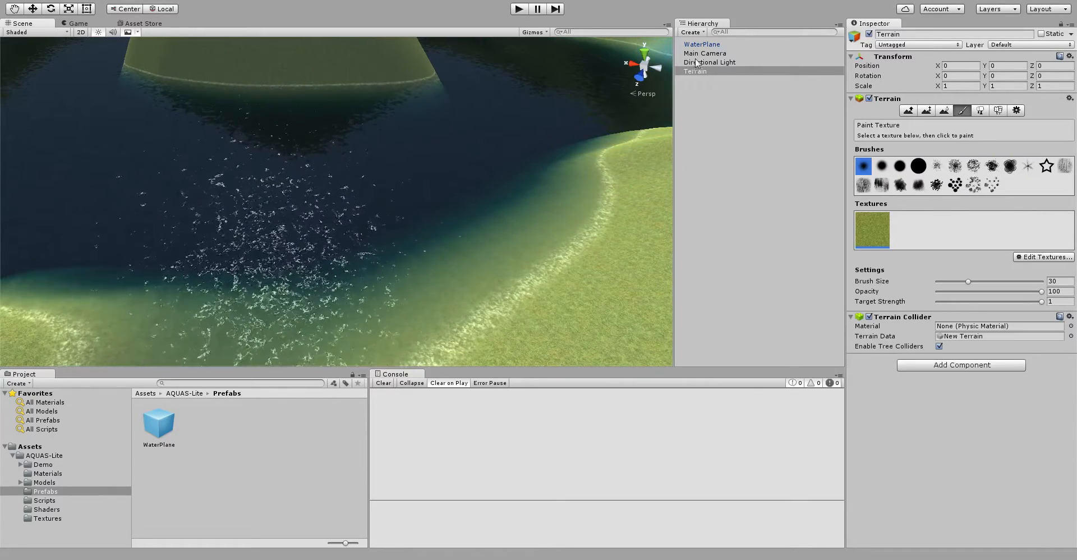
Select the WaterPlane and raise its Normal Tiling from 2, trying 7.7, to 4.4
click(702, 44)
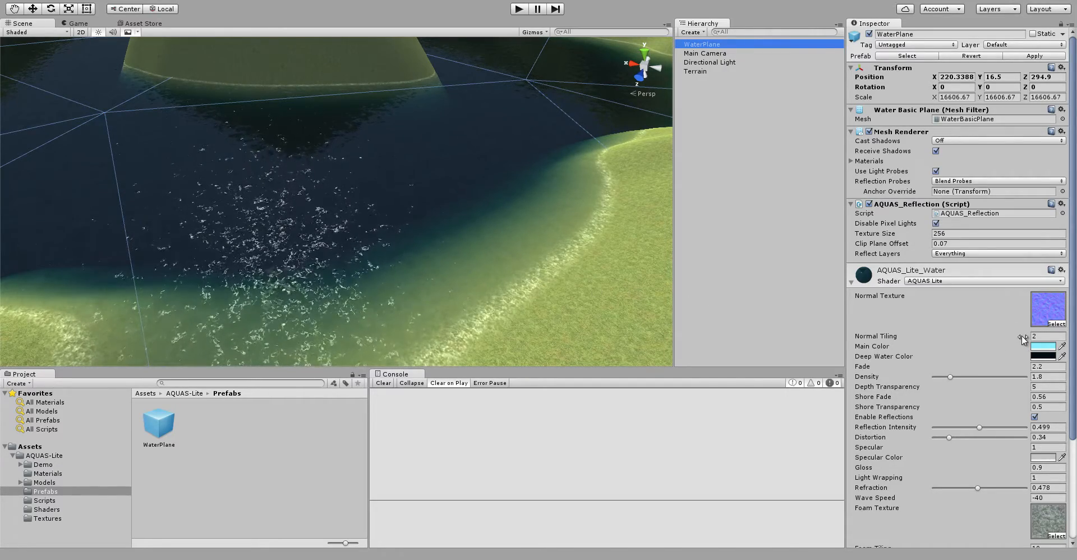
drag(1023, 336, 1031, 336)
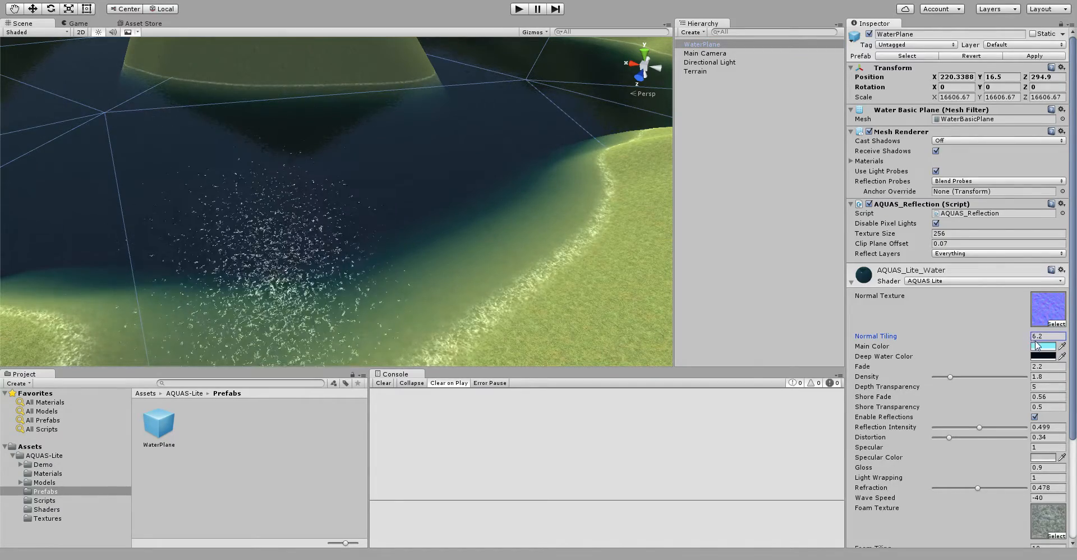
text(7.7)
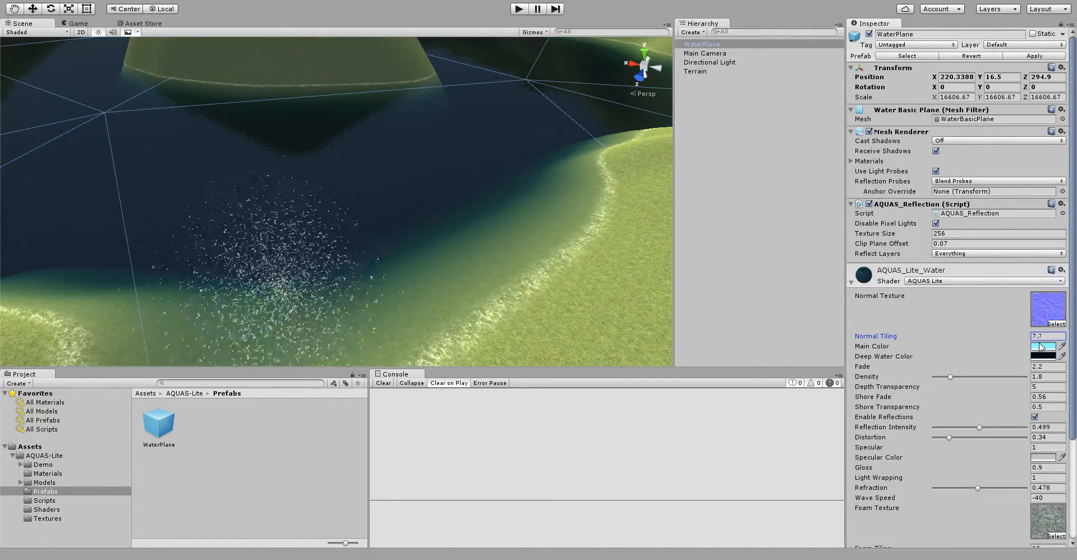
text(4.4)
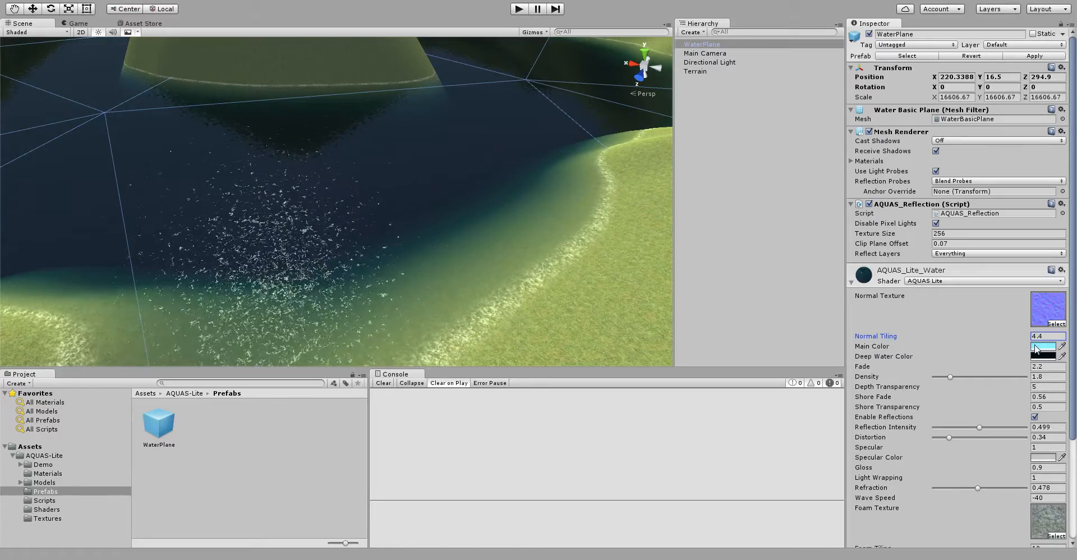
Set normal tiling 3.5, raise the fade amount and lower the water density for clearer water
text(3.5)
click(1047, 366)
text(1.1)
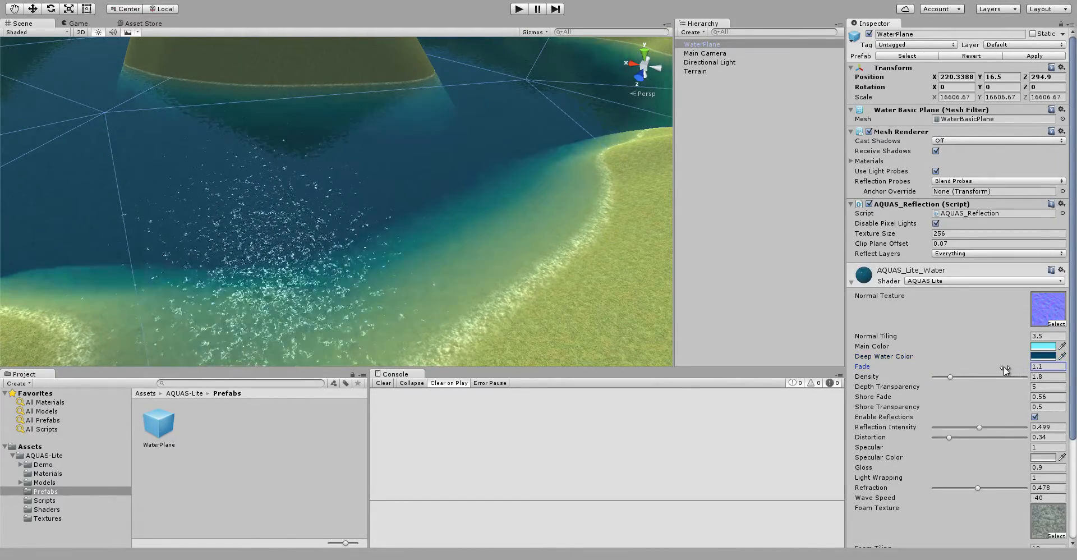
drag(1003, 377, 995, 376)
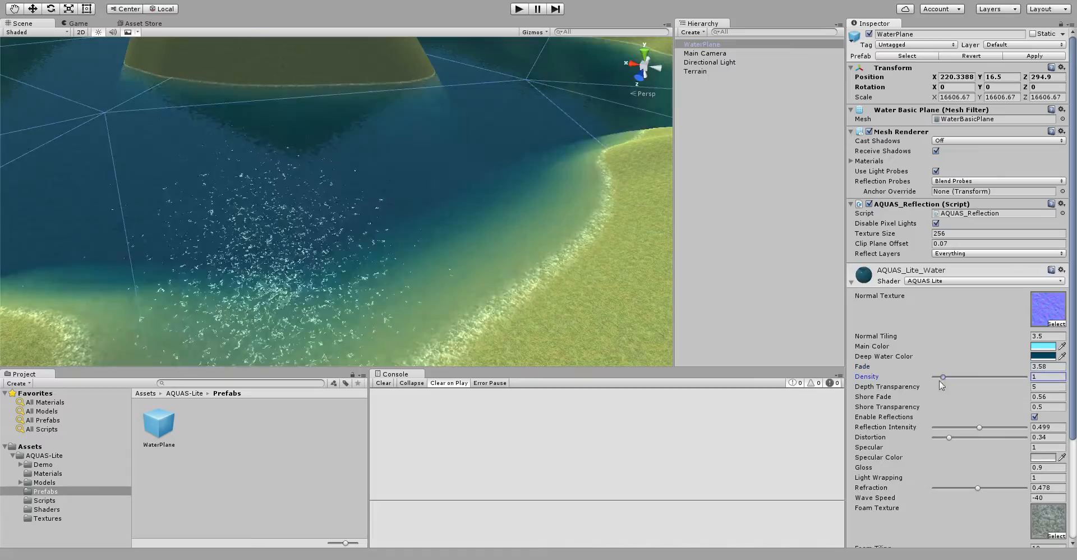
drag(943, 377, 936, 377)
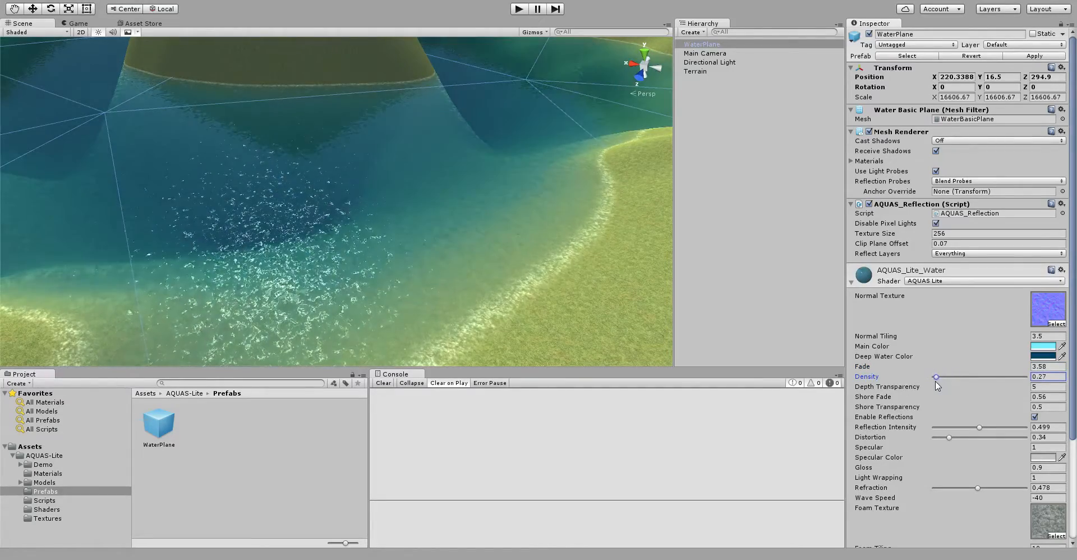
drag(941, 376, 934, 376)
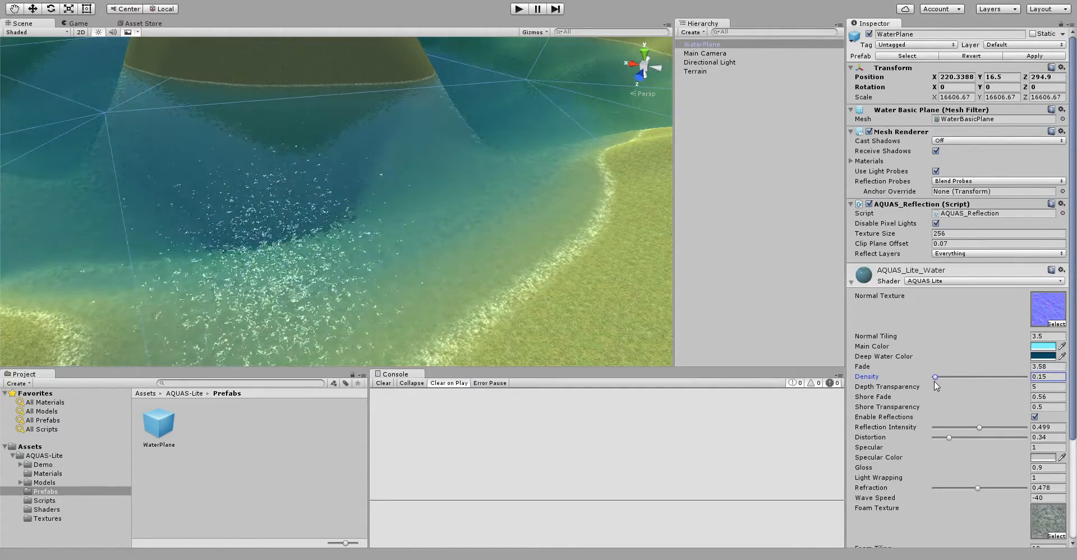
drag(933, 376, 936, 377)
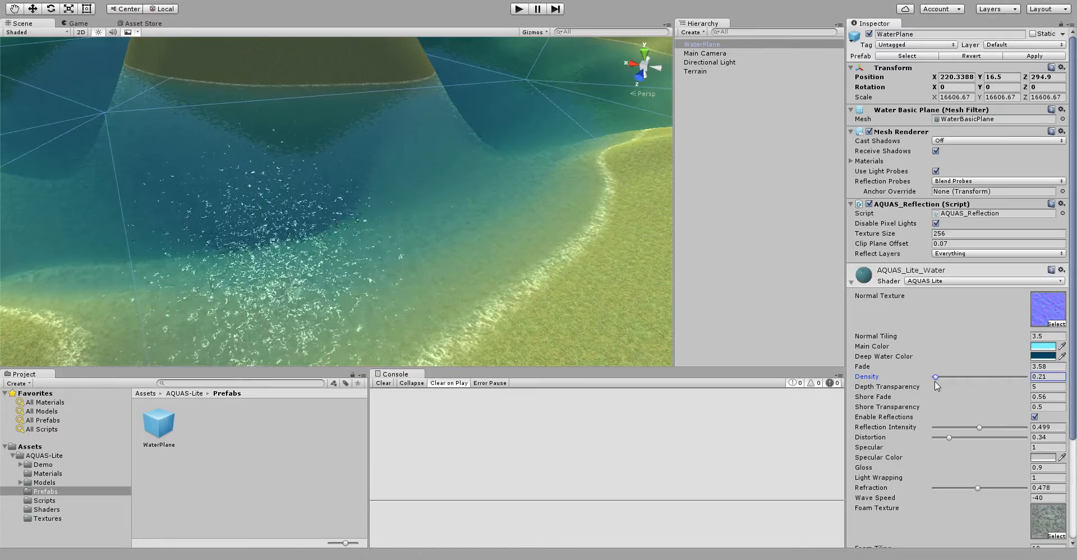
drag(934, 377, 933, 377)
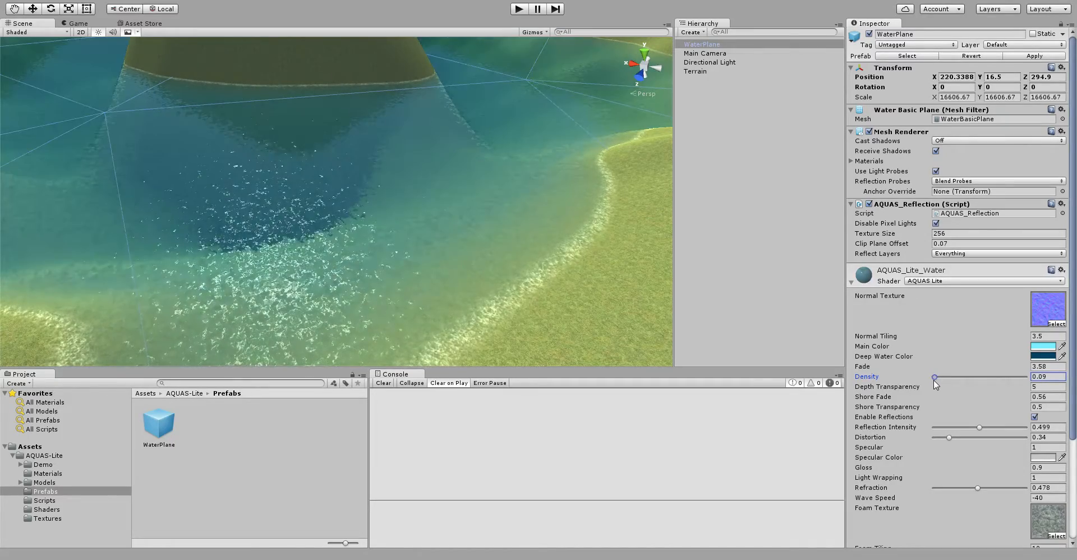
Bring the water density back up to about 2.72 for a deep blue lake
drag(935, 379, 935, 379)
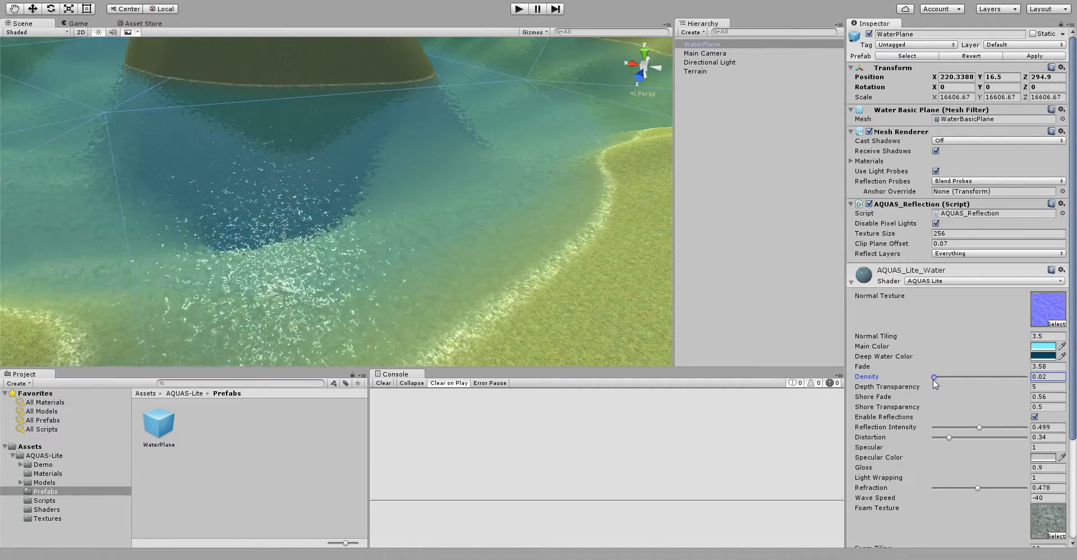
drag(933, 378, 938, 378)
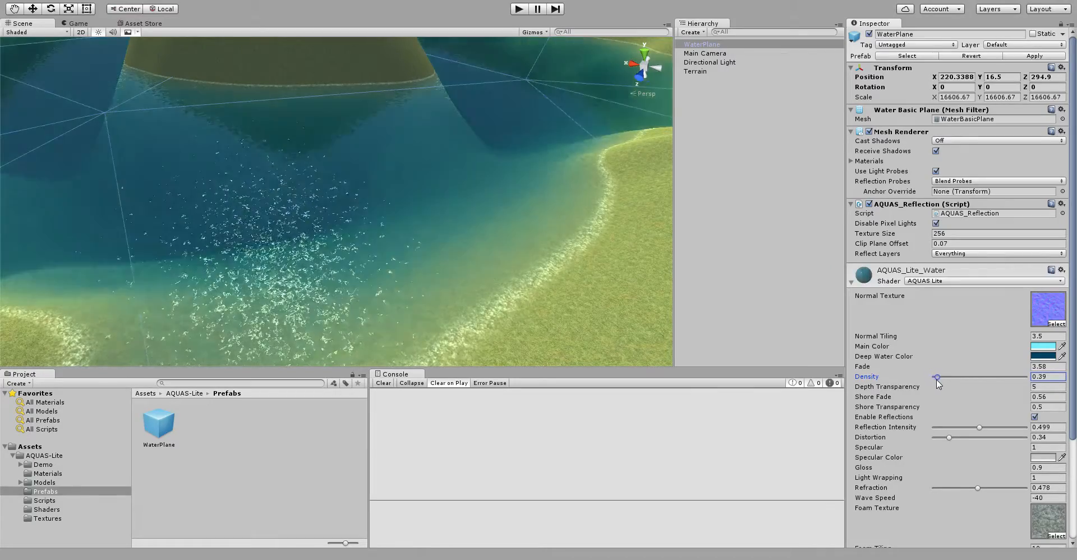
drag(937, 377, 950, 377)
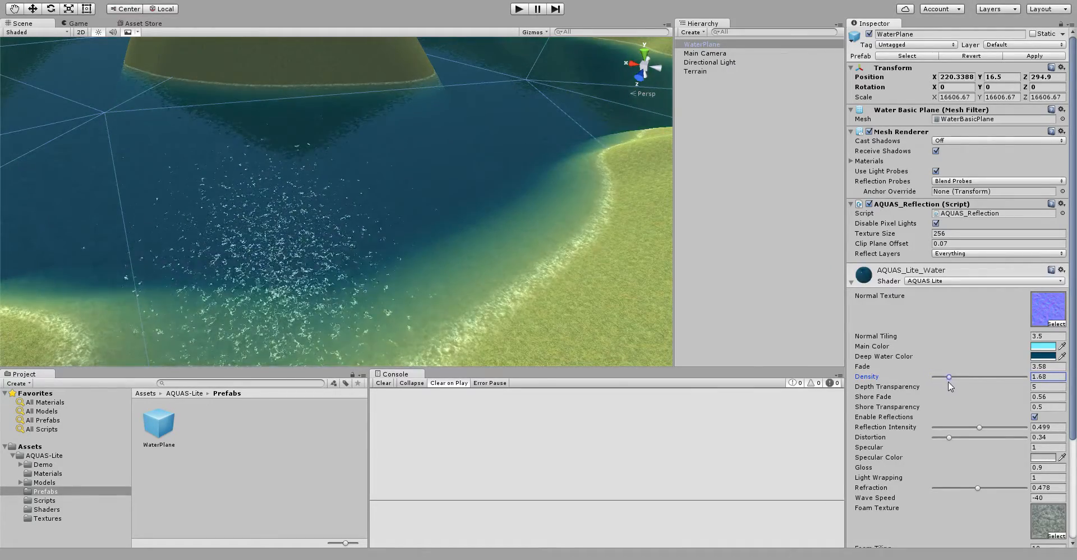
drag(950, 377, 945, 377)
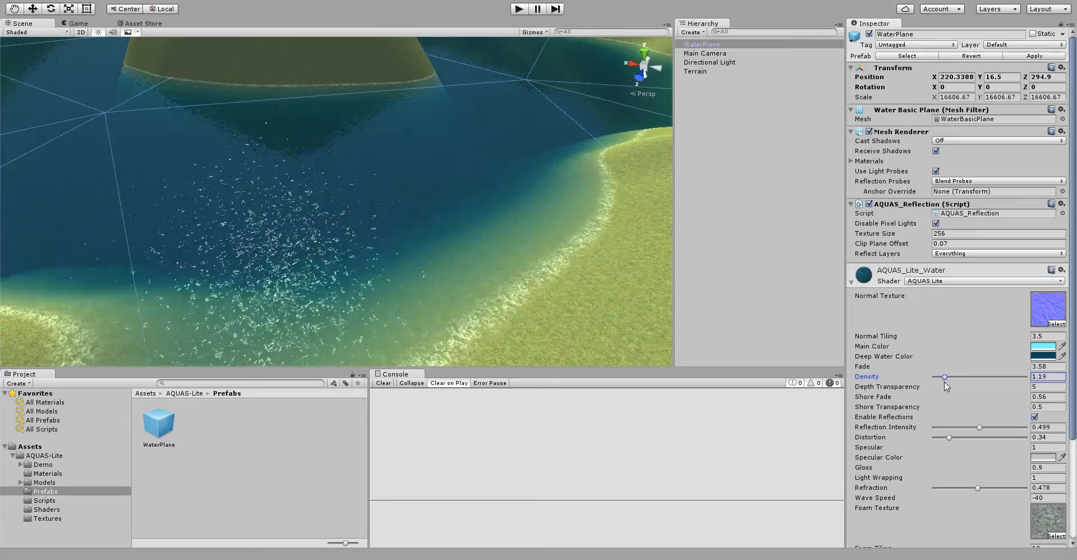
drag(945, 377, 959, 377)
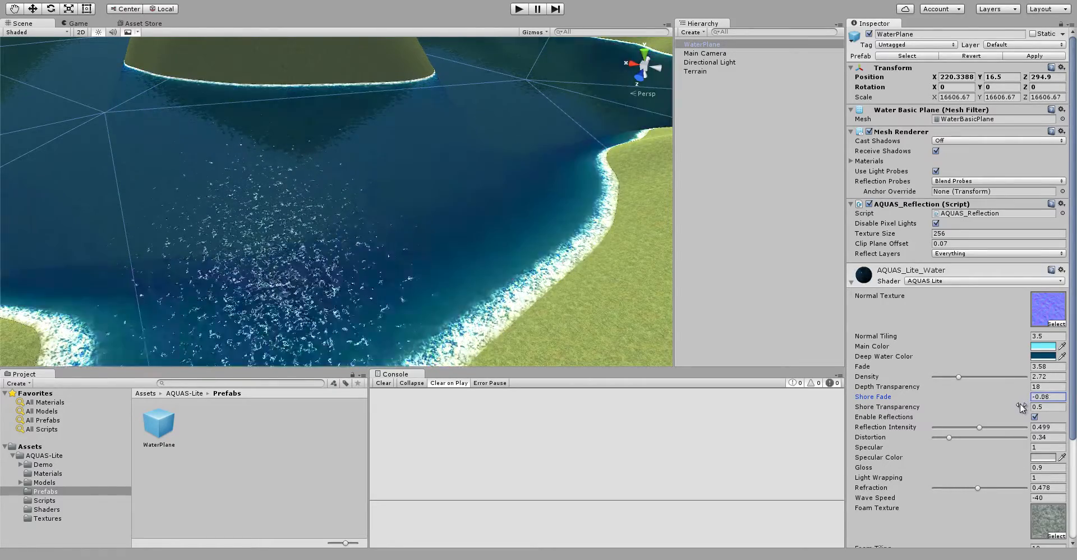
Raise shore fade to 1 and boost foam contrast for bold shoreline foam
drag(1020, 406, 1030, 407)
text(1)
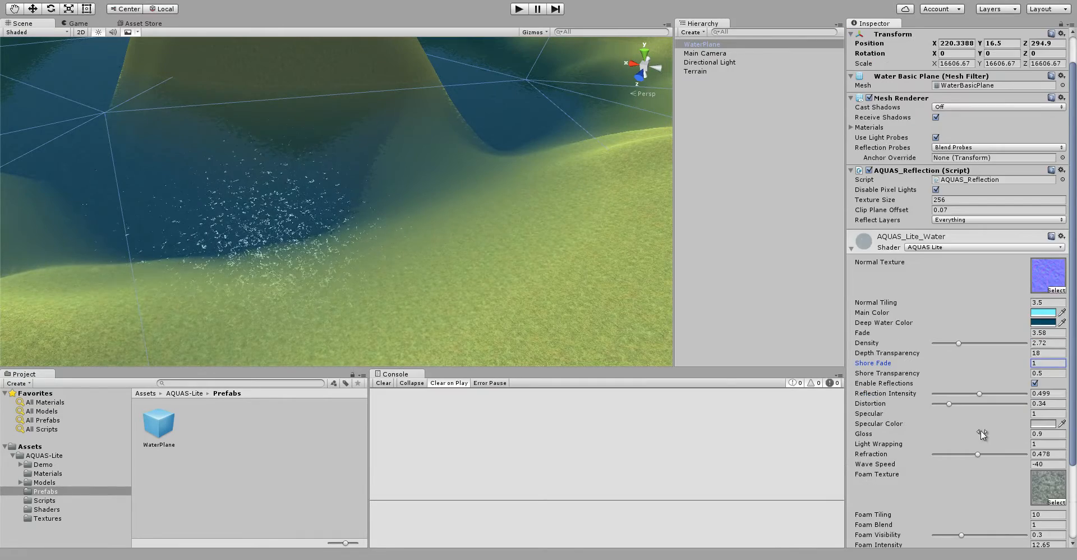
scroll(down, 3)
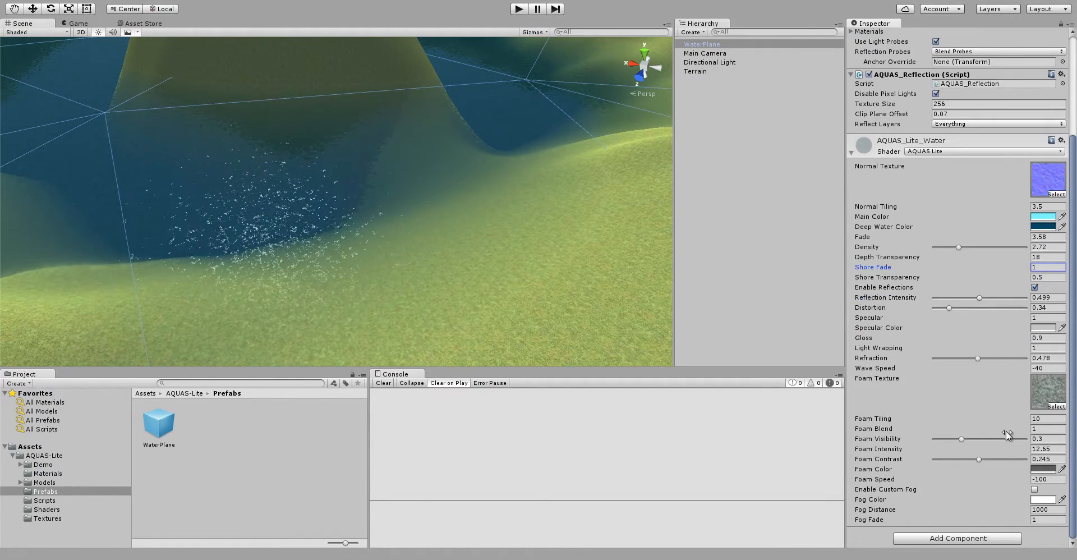
drag(980, 459, 1013, 459)
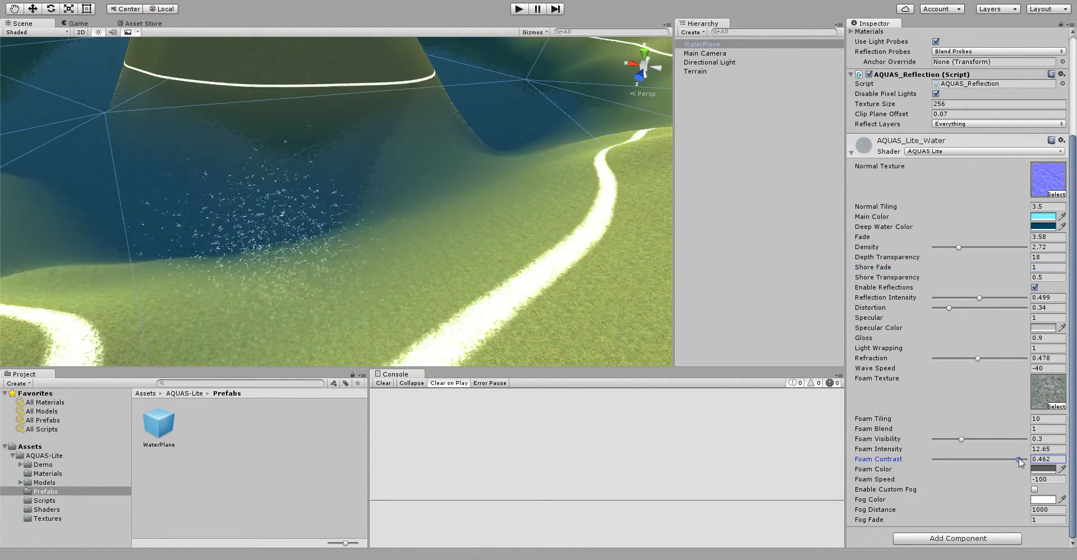
drag(1019, 462, 1010, 461)
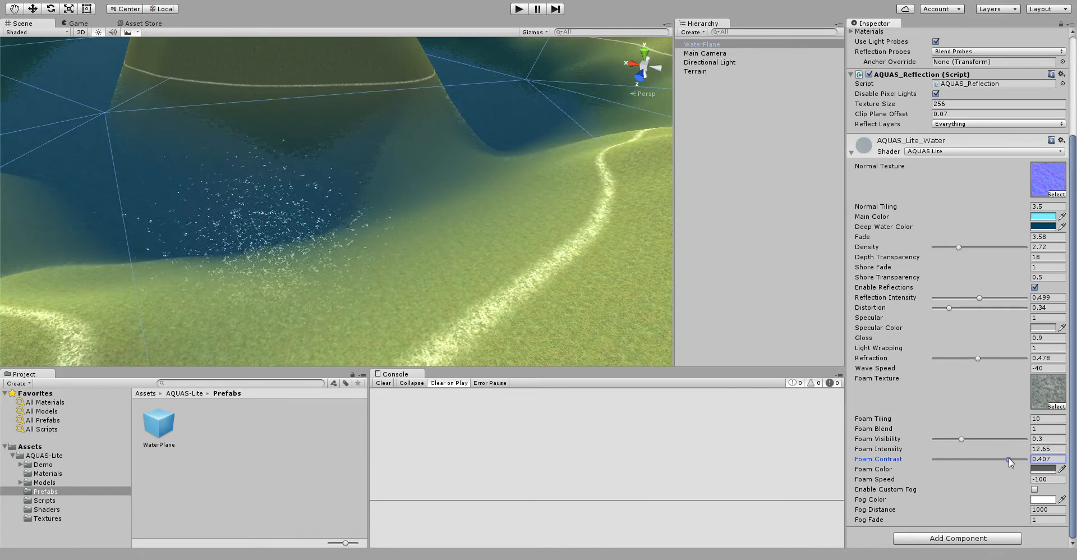
drag(1011, 459, 1009, 459)
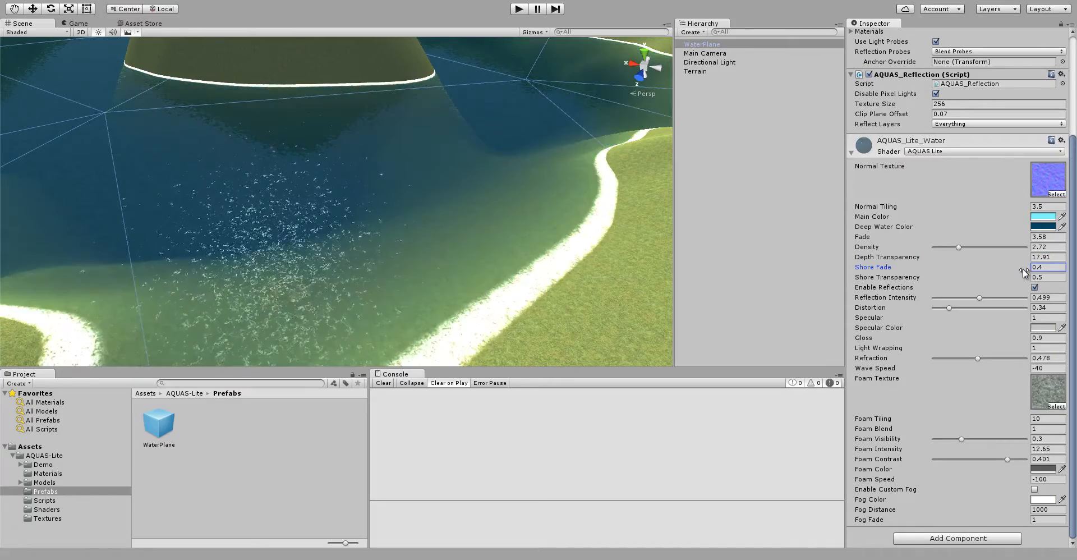
Settle on shore fade 0.3, foam contrast 0.236 and reverse the wave speed direction
text(0.3)
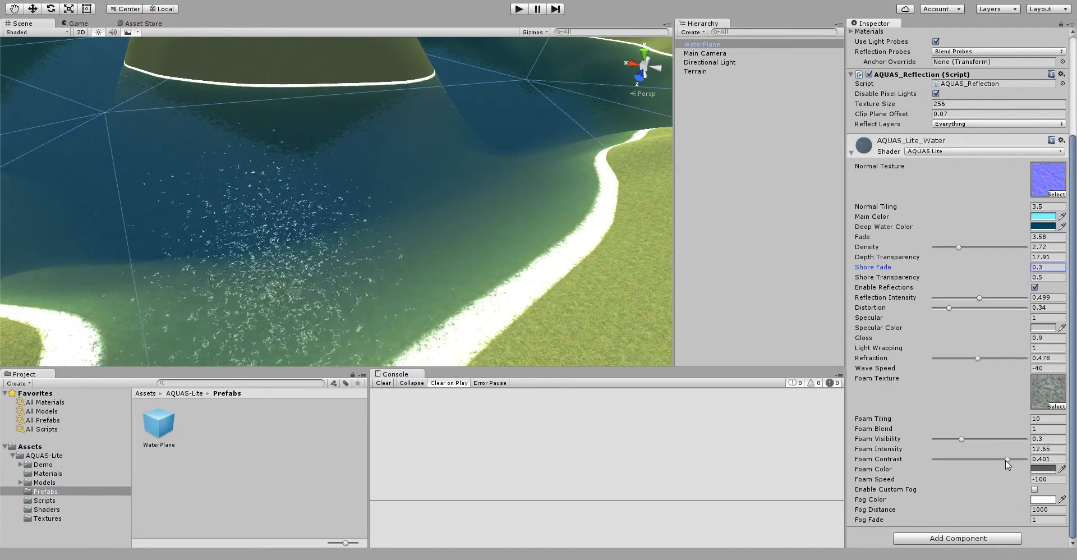
drag(1007, 459, 978, 459)
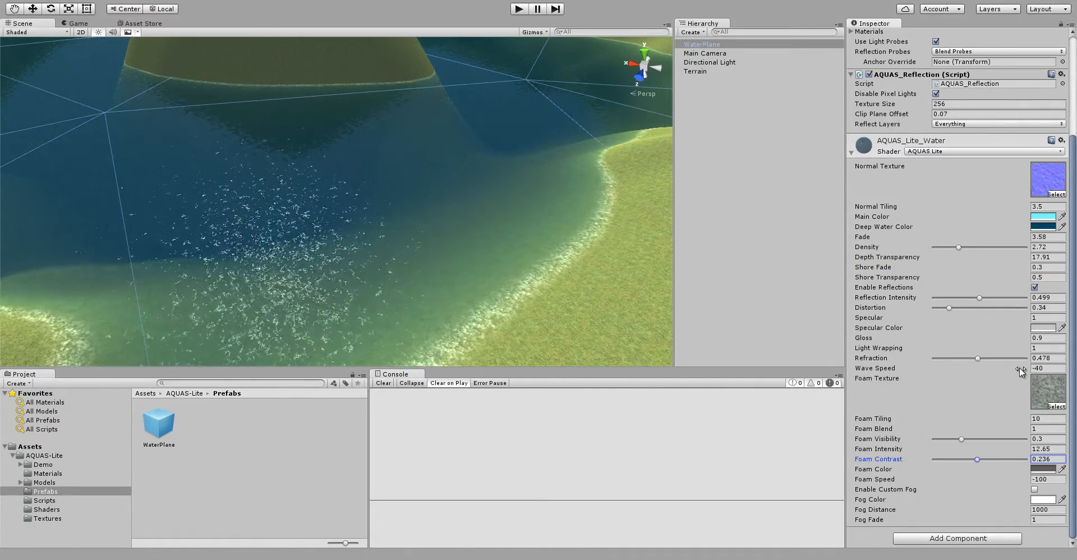
drag(1020, 371, 1015, 371)
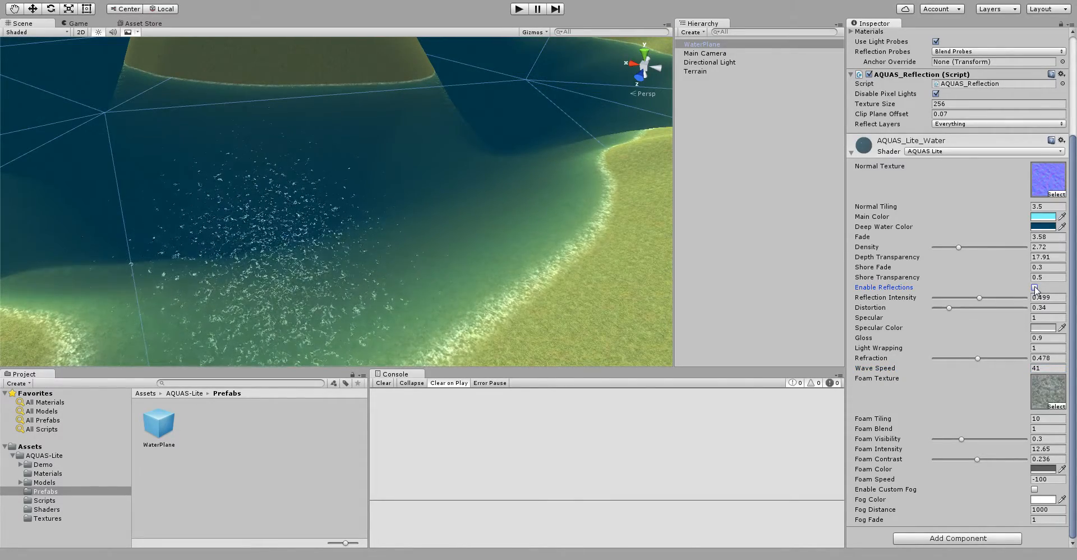
Enable reflections at full intensity 1 and reduce distortion to 0.26
click(1035, 288)
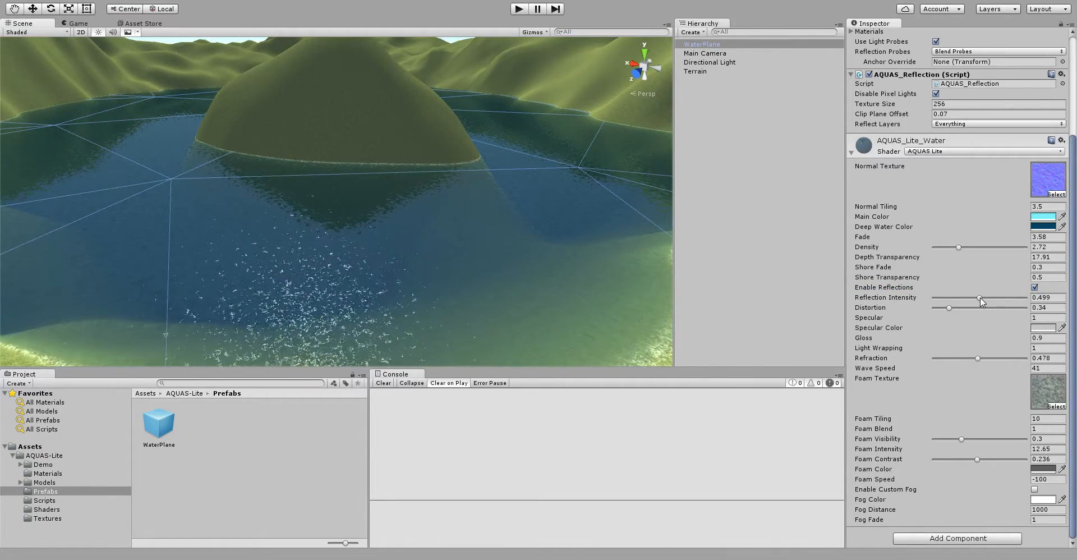
drag(960, 298, 992, 298)
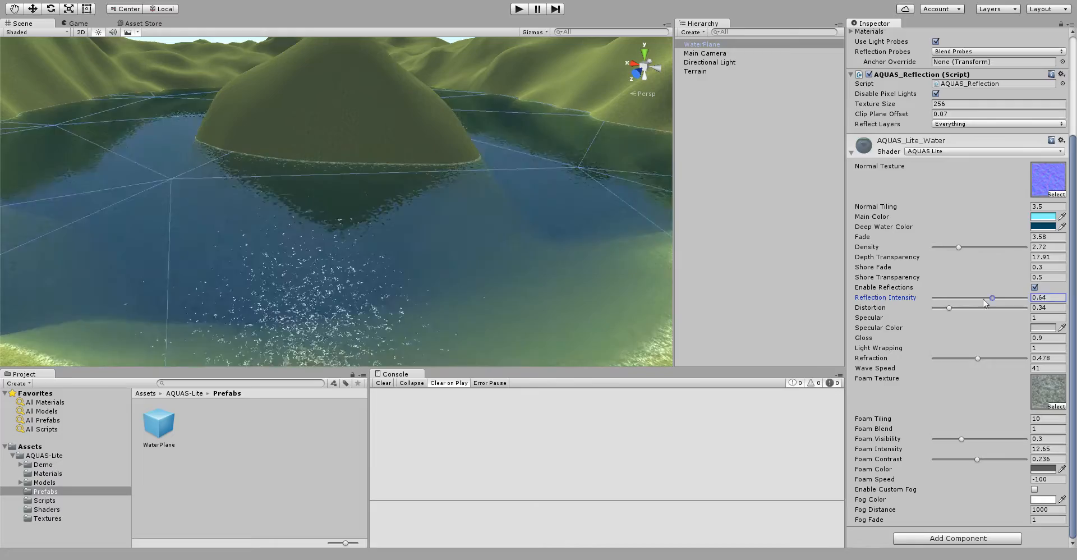
drag(990, 298, 1022, 297)
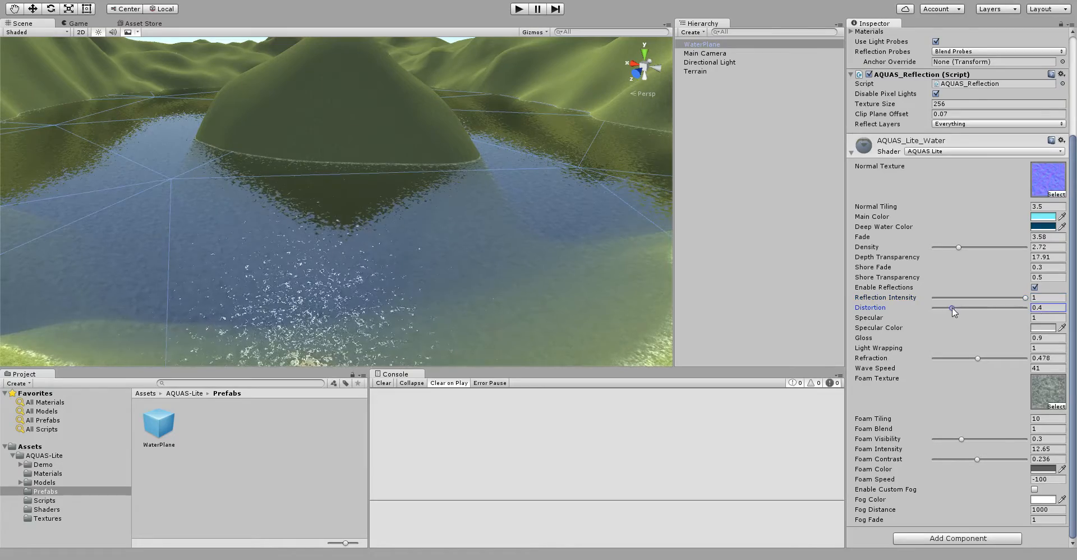
drag(951, 309, 976, 308)
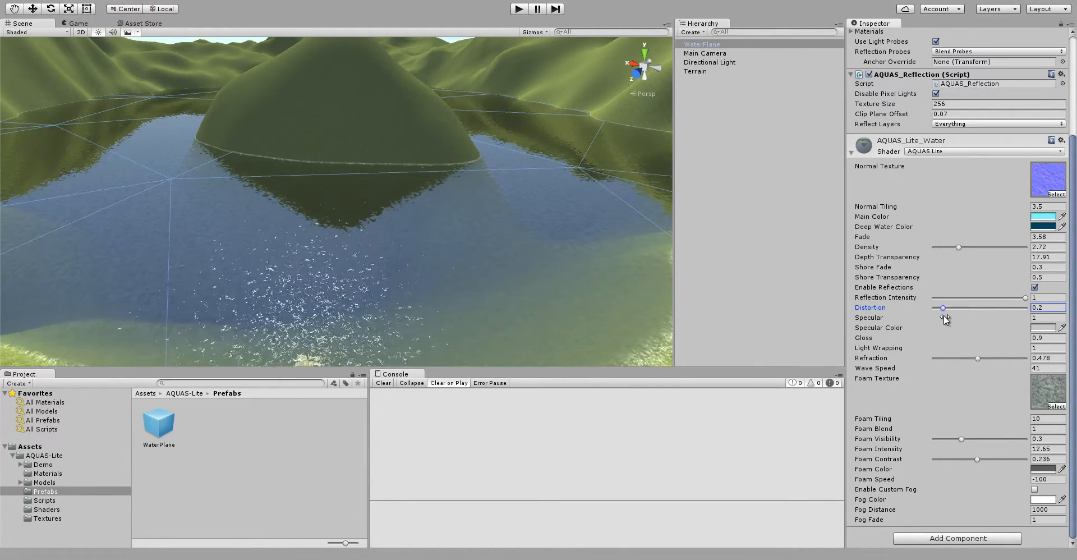
drag(942, 308, 946, 308)
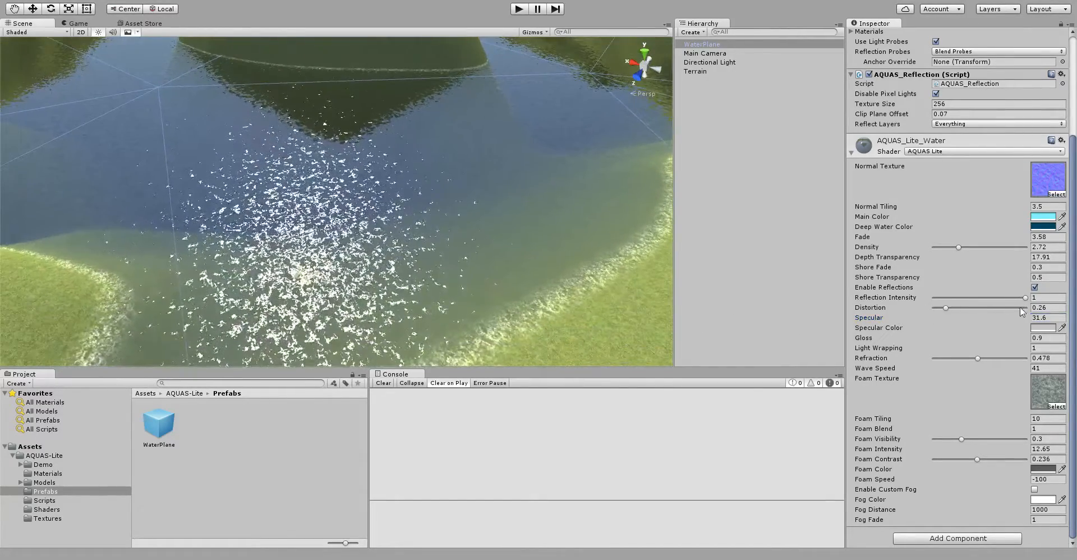
Set specular to 1, gloss to 0.83 and light wrapping to 2
click(1044, 318)
text(1)
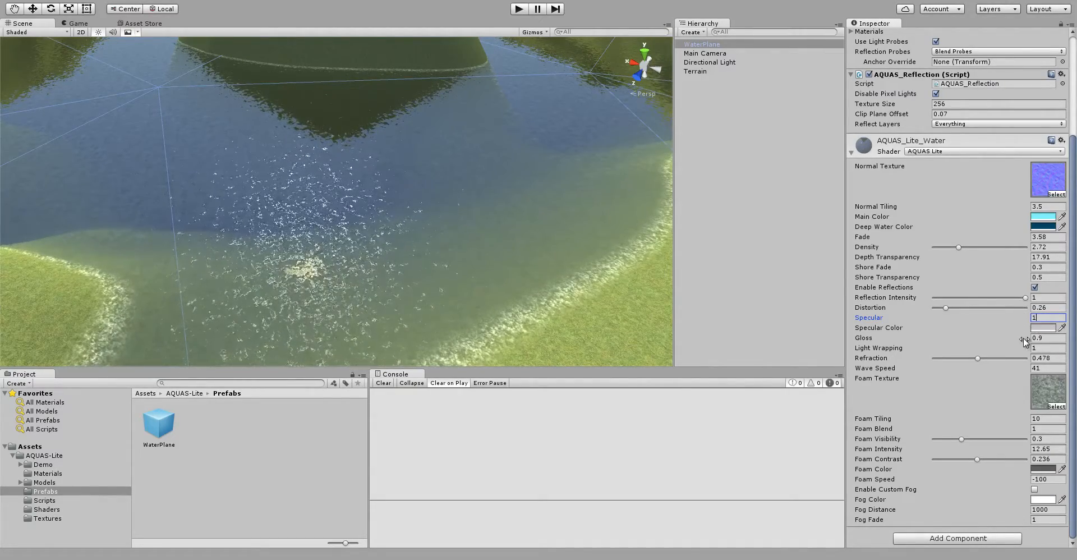
drag(1024, 337, 1020, 341)
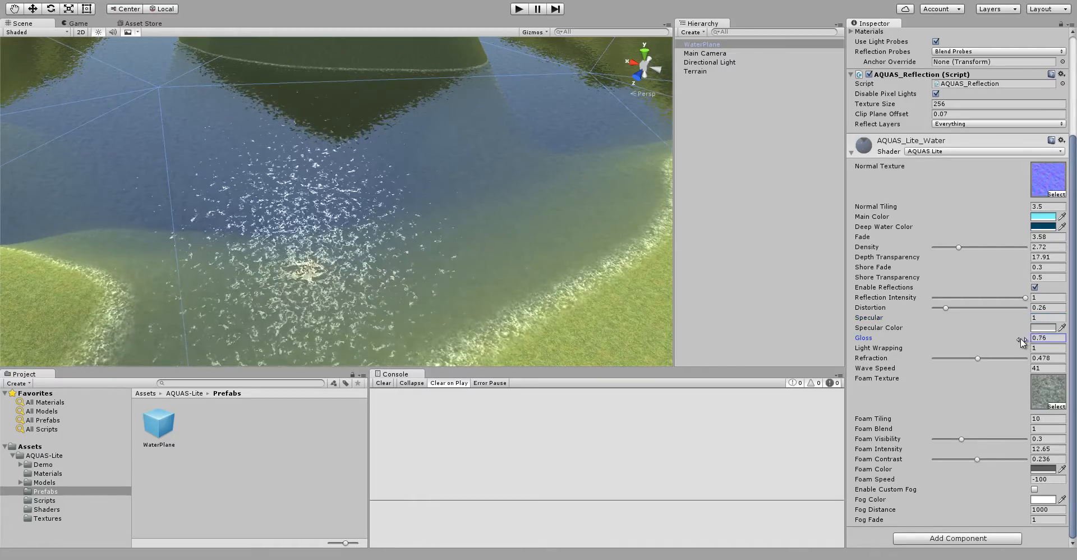
drag(1017, 341, 1023, 342)
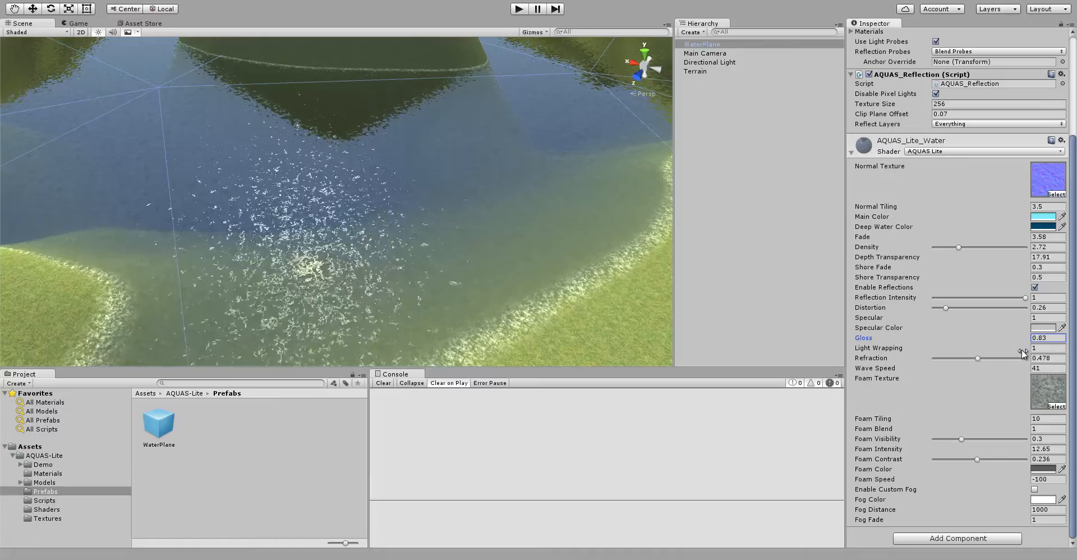
click(1047, 348)
text(2)
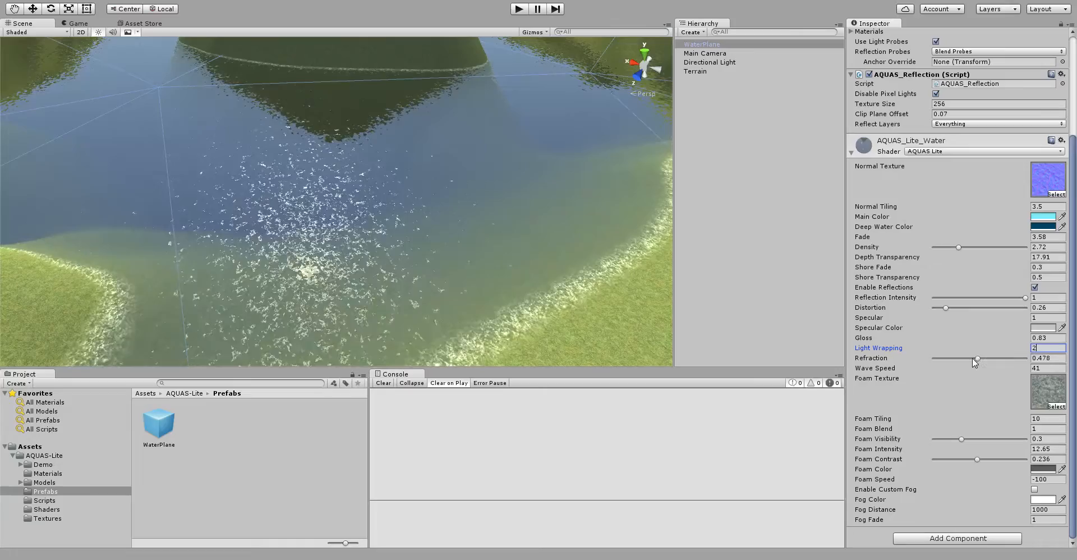
Set refraction to about 0.509 and adjust foam tiling toward 9.41
drag(975, 359, 989, 359)
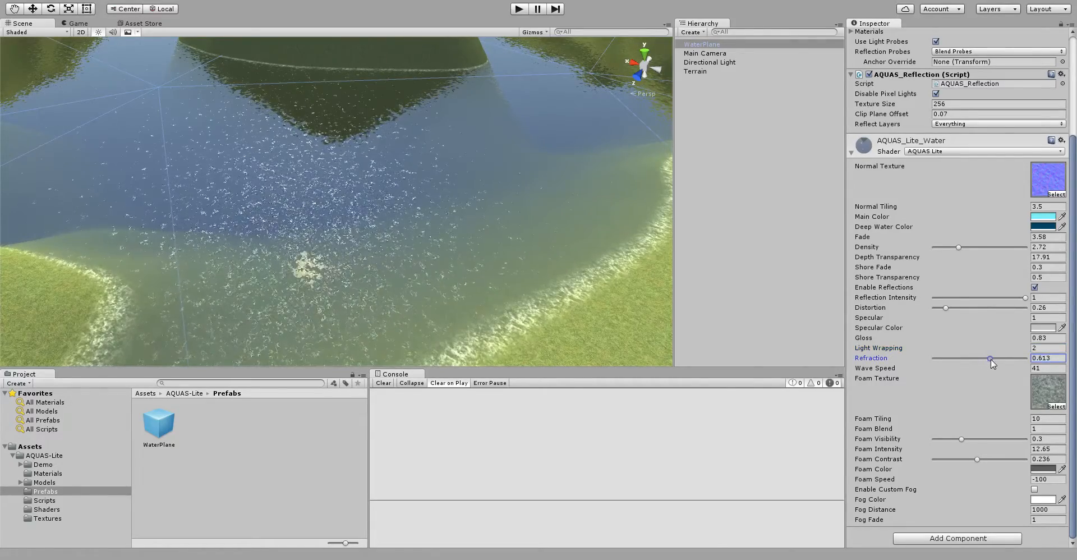
drag(991, 358, 982, 359)
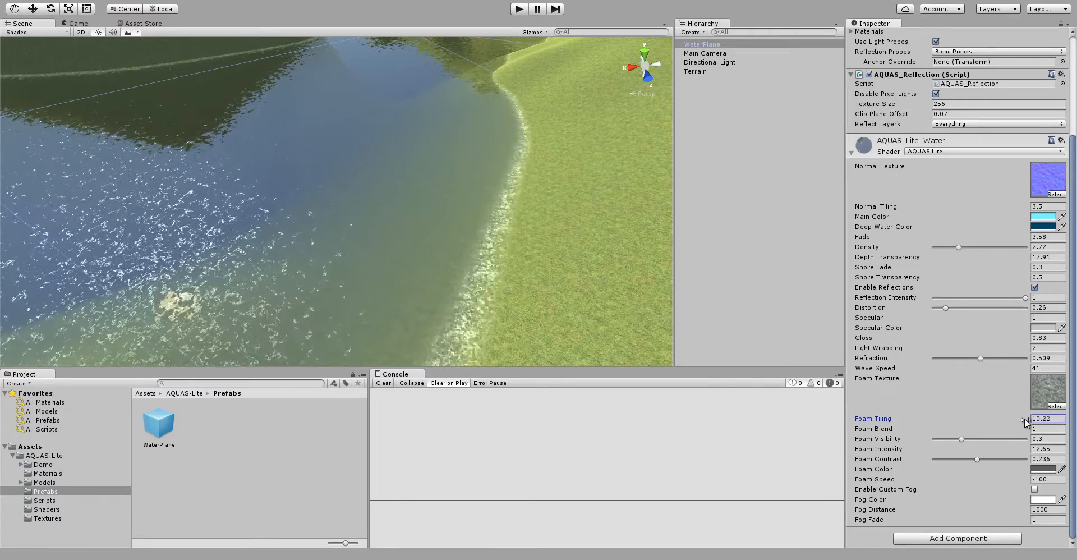
drag(1023, 422, 1019, 422)
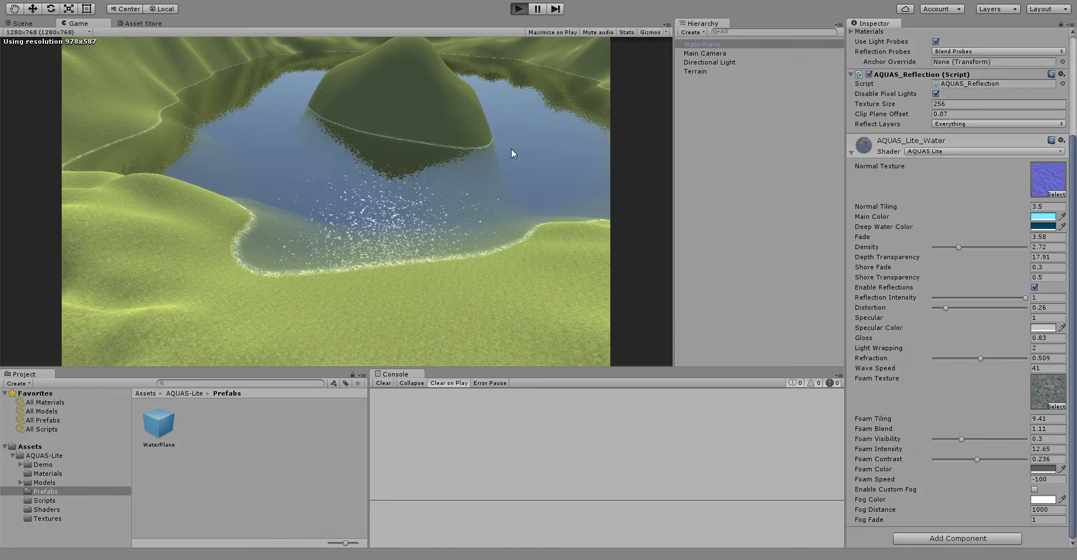
mouse_move(514, 175)
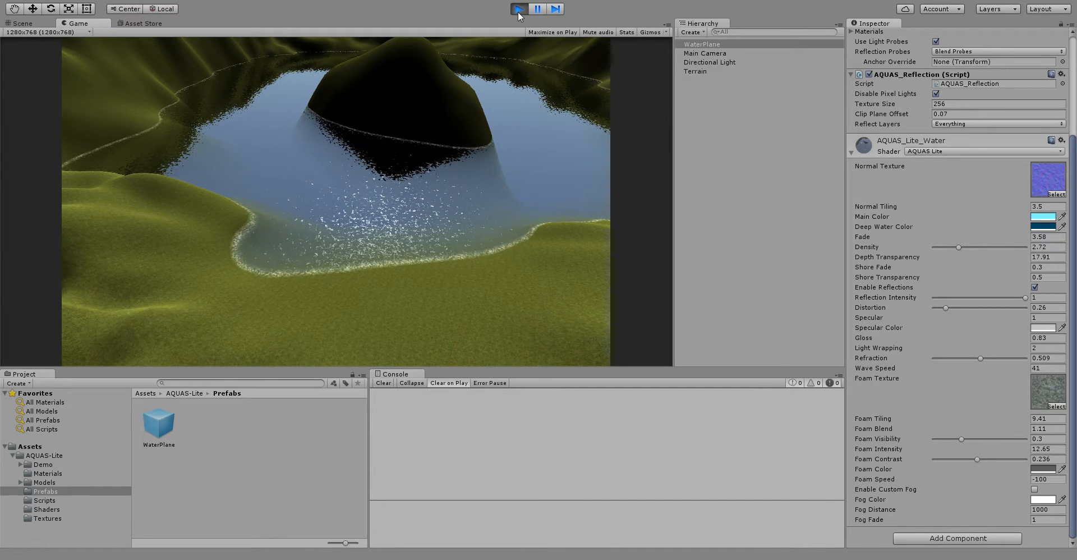
Stop the play-mode preview of the lake and return to the Scene view
click(519, 9)
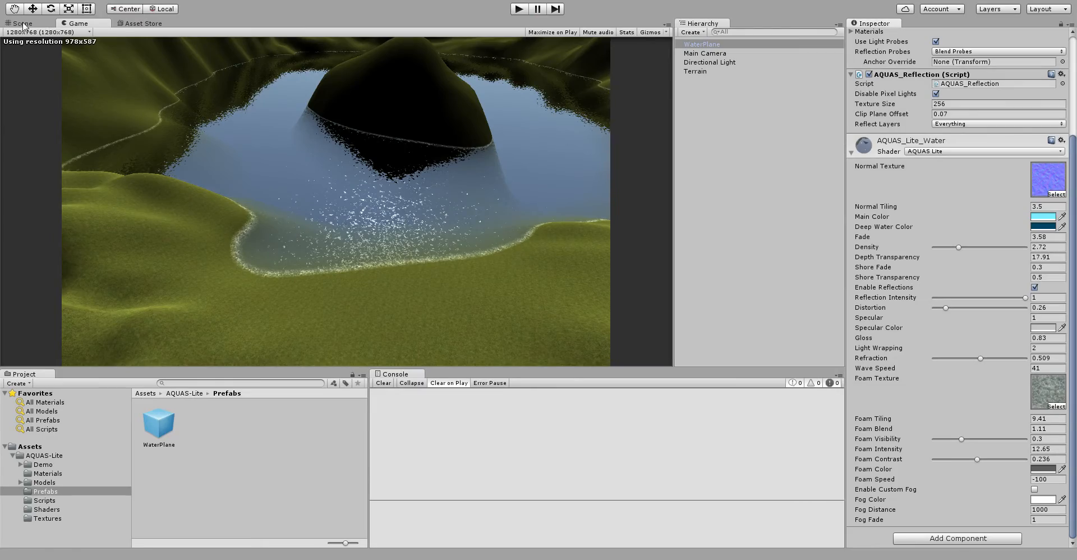
click(21, 23)
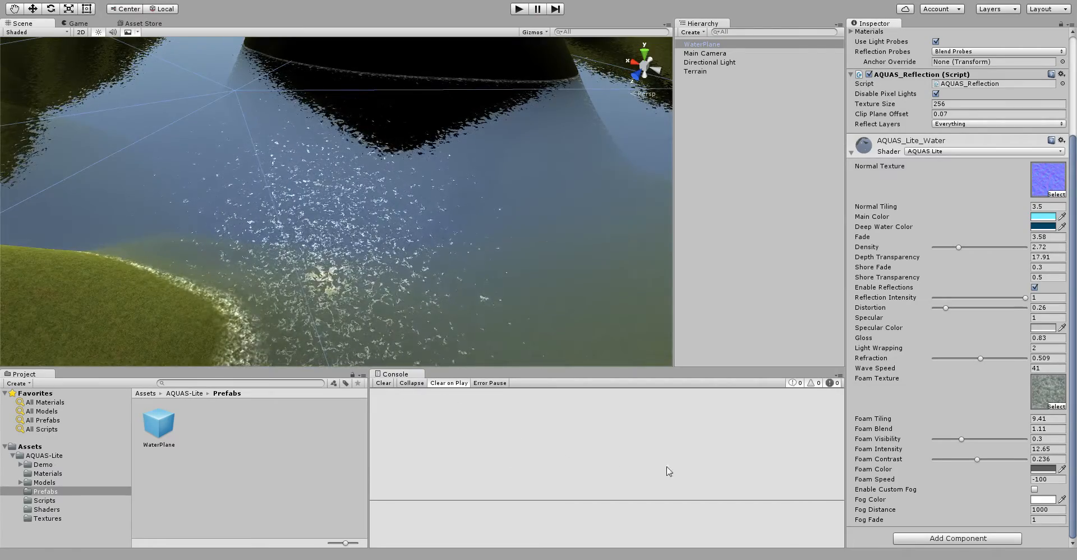